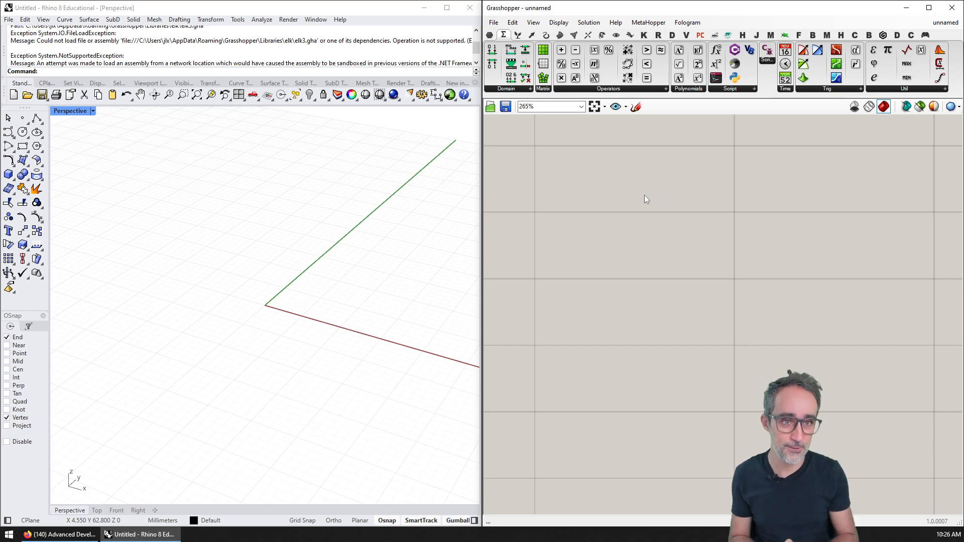
mouse_move(758, 88)
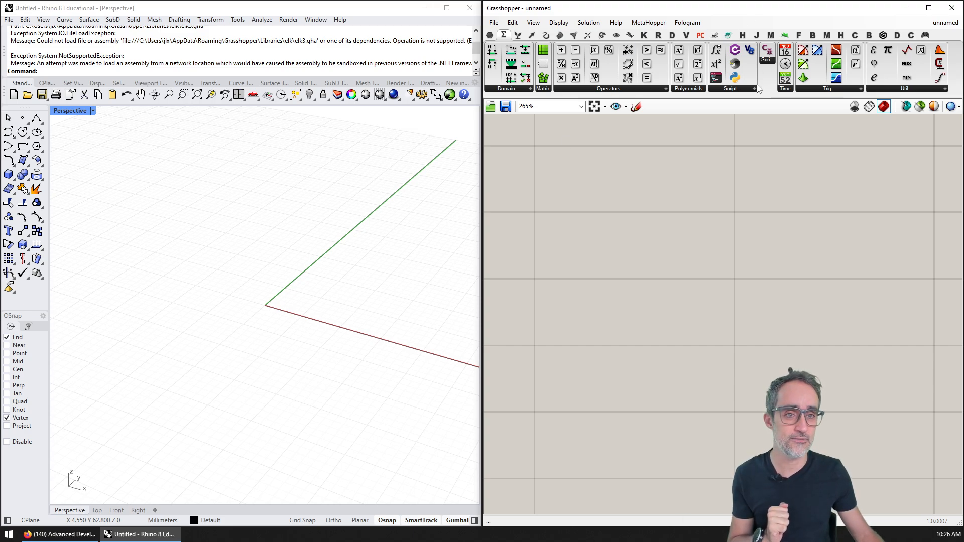
Step: Place a CSharp Script component from the Maths tab's Script dropdown onto the canvas
left_click(729, 88)
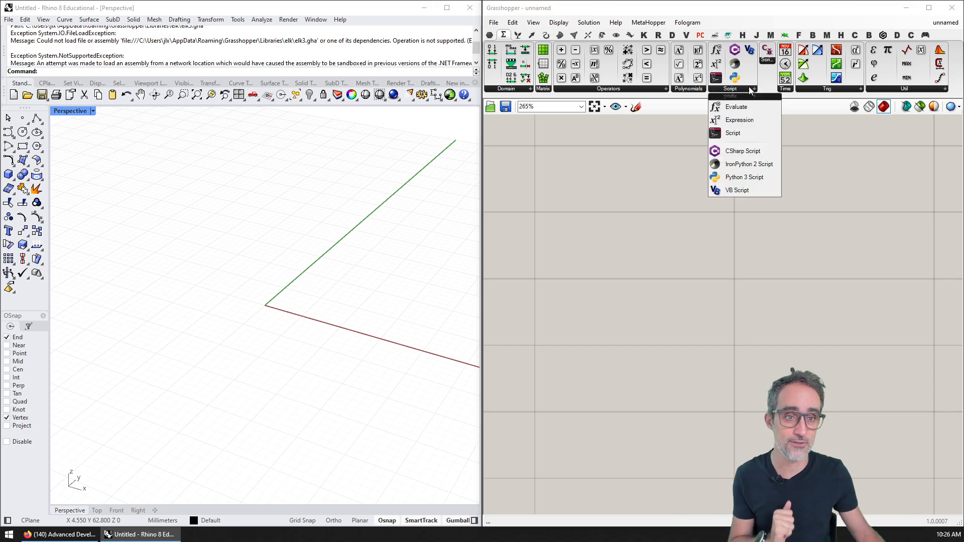
mouse_move(736, 106)
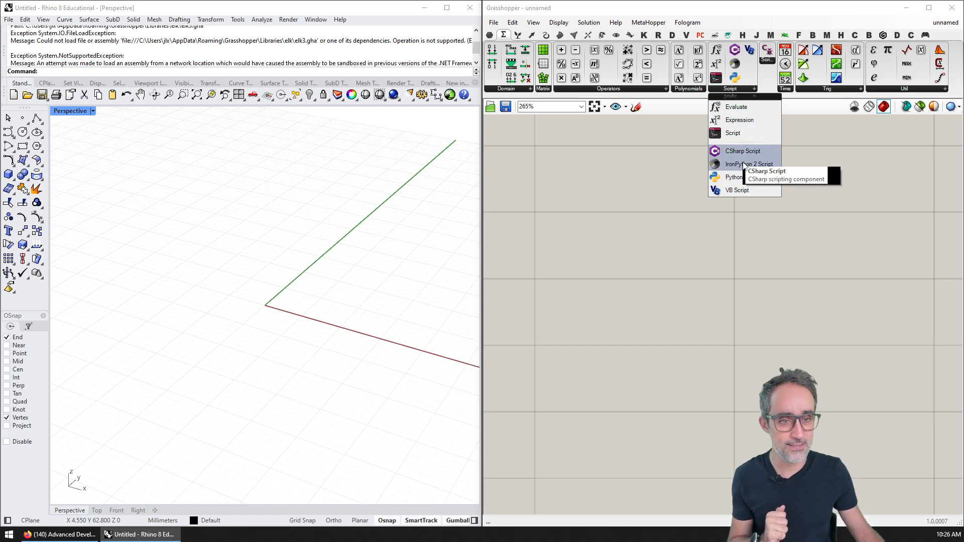
mouse_move(736, 190)
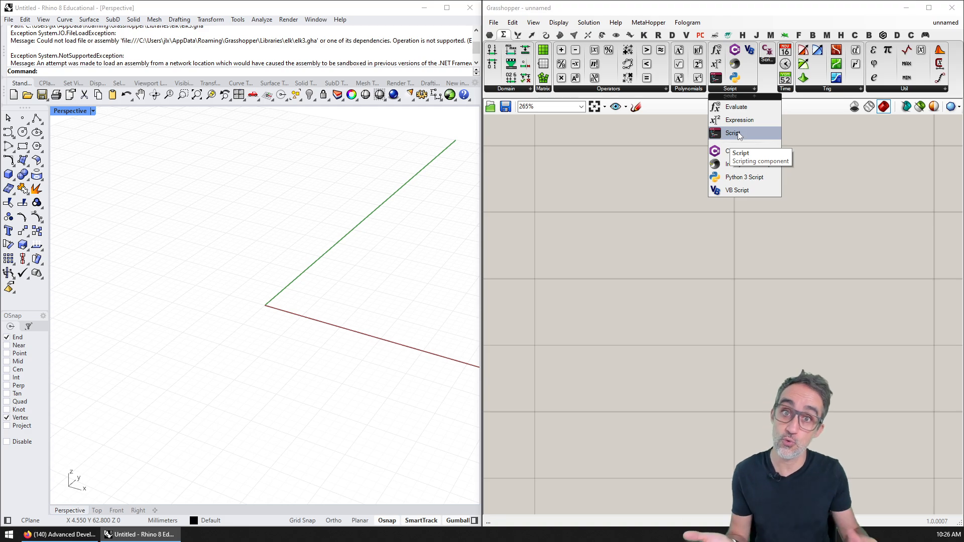
left_click(741, 216)
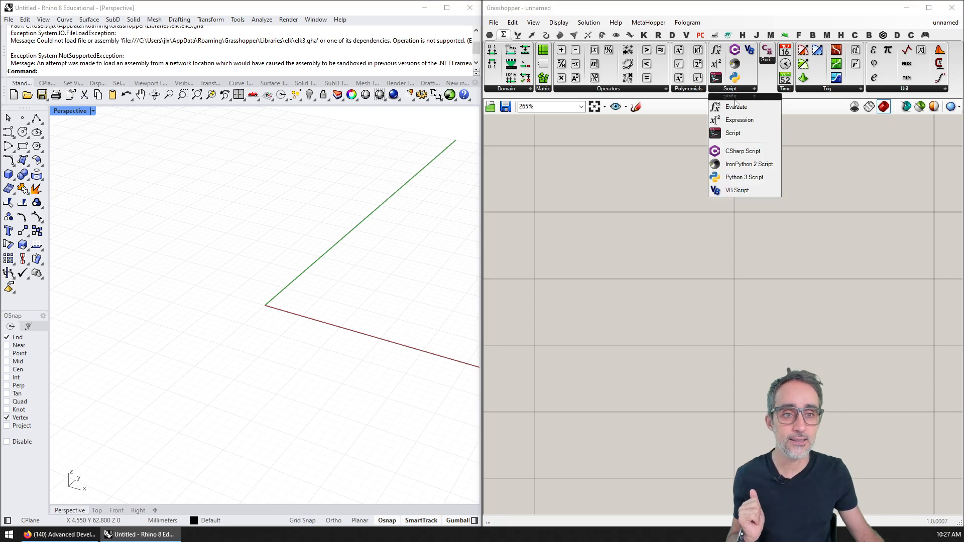
left_click(703, 260)
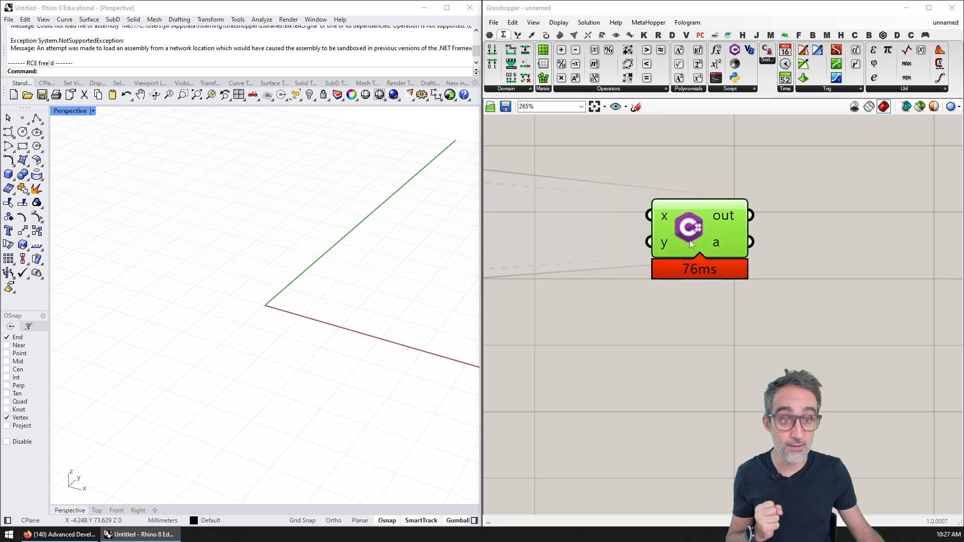
Step: Show the C# component's default template with its empty RunScript method in the Script Editor
double_click(688, 228)
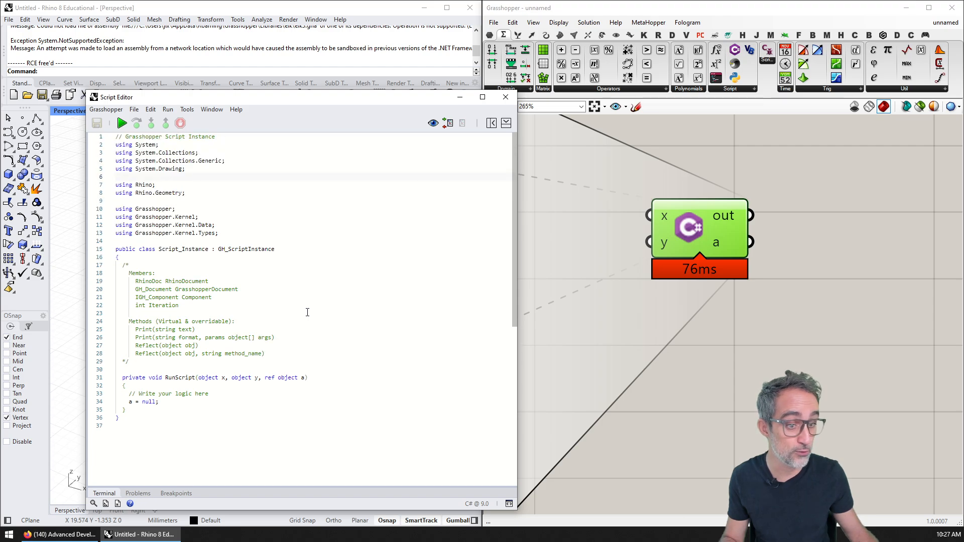
Step: Enlarge the editor's code text and scroll down to the RunScript method
left_click(187, 109)
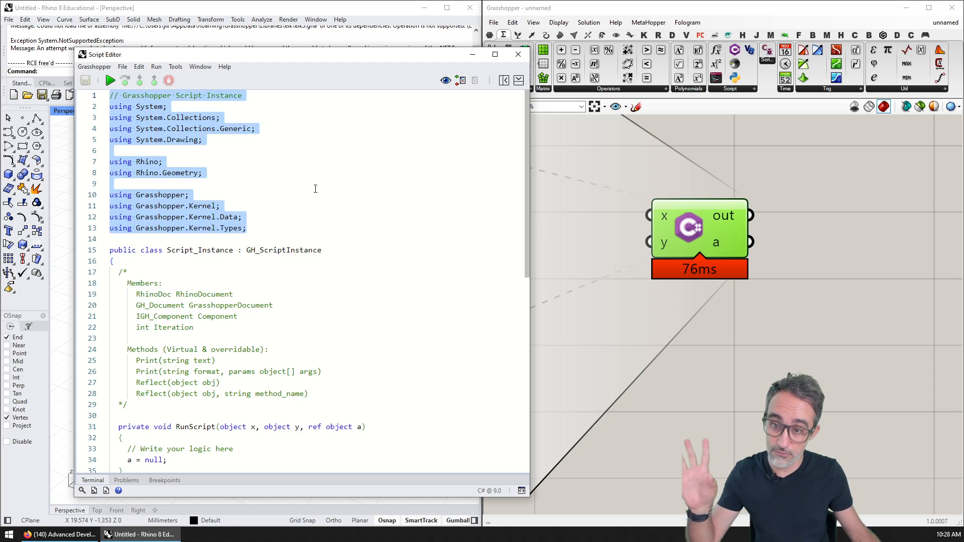
scroll("down", 3)
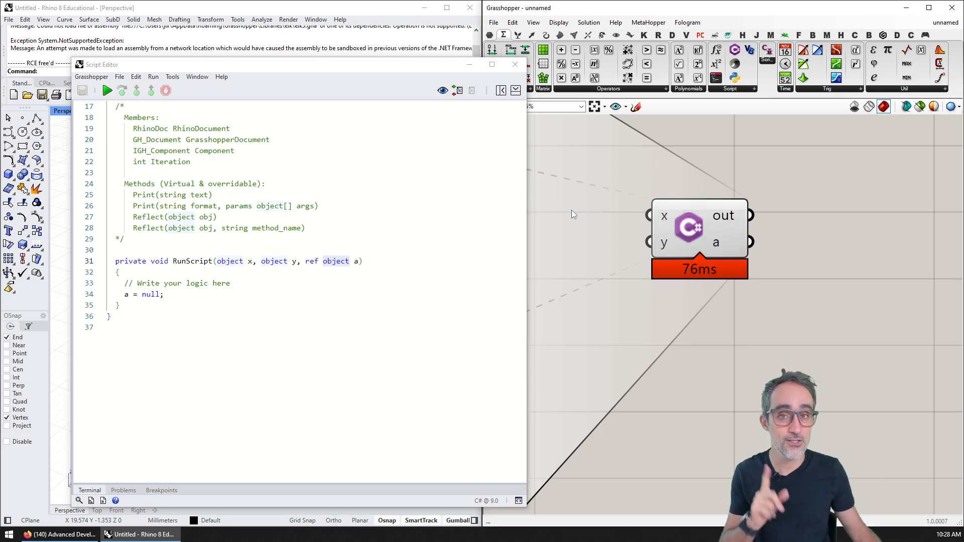
mouse_move(665, 219)
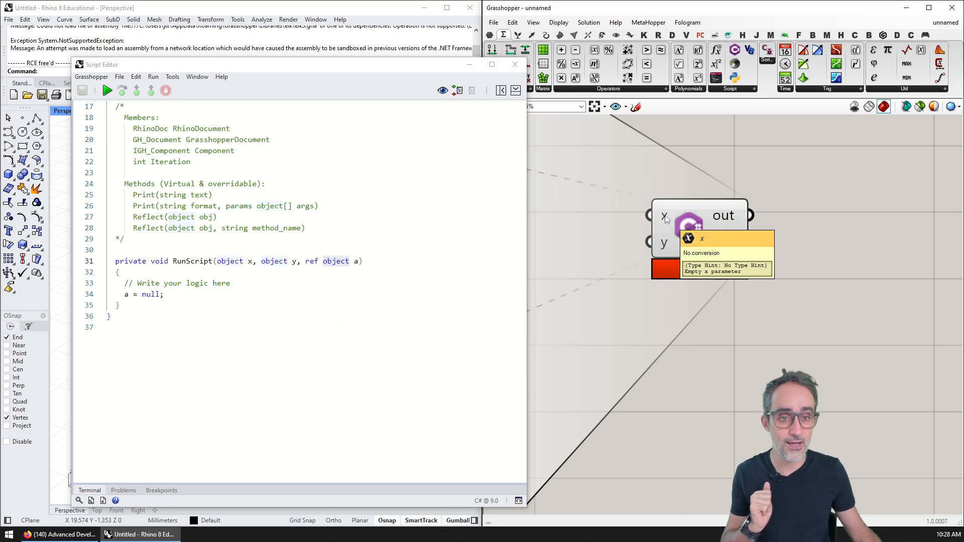
Step: Type-hint input x as Point3d and input y as double, then open a blank line in RunScript
right_click(663, 216)
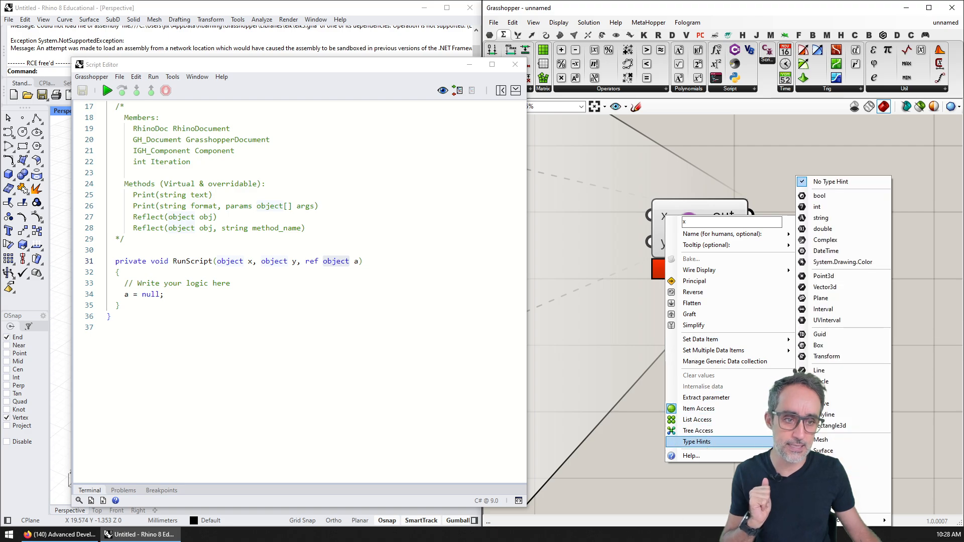
left_click(823, 276)
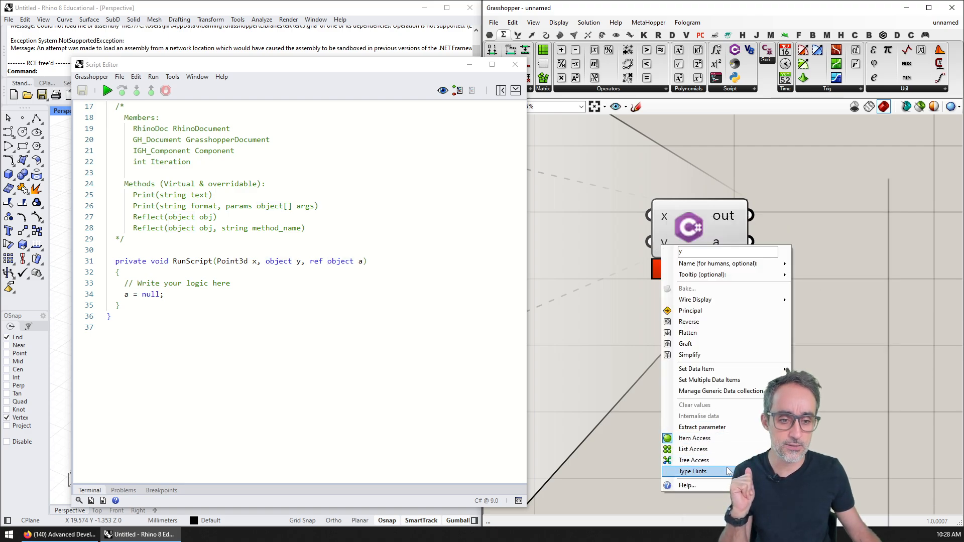
left_click(694, 471)
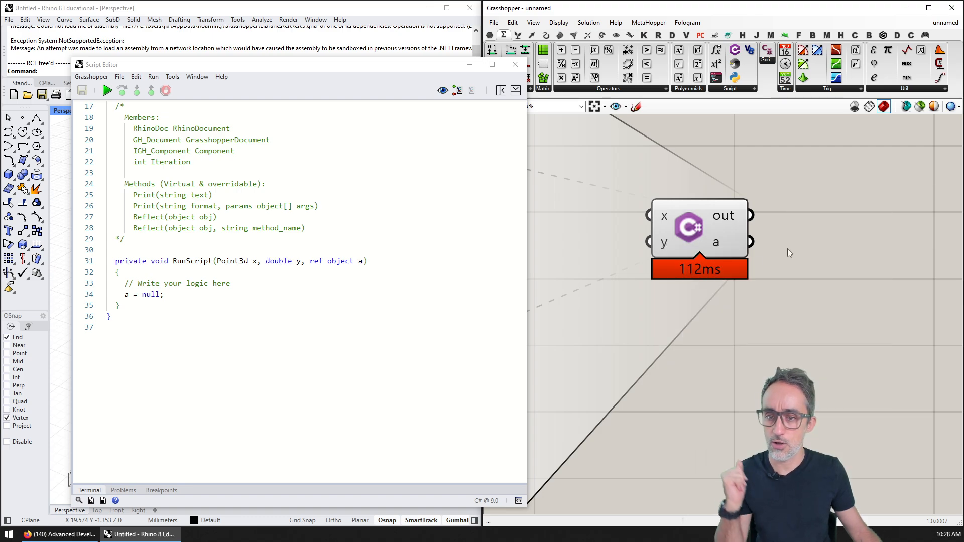
double_click(277, 261)
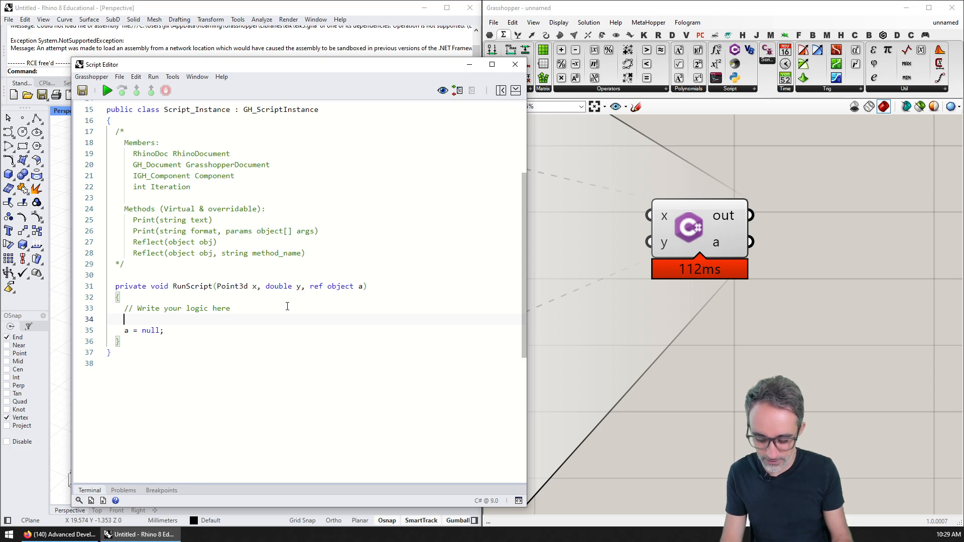
type("x.")
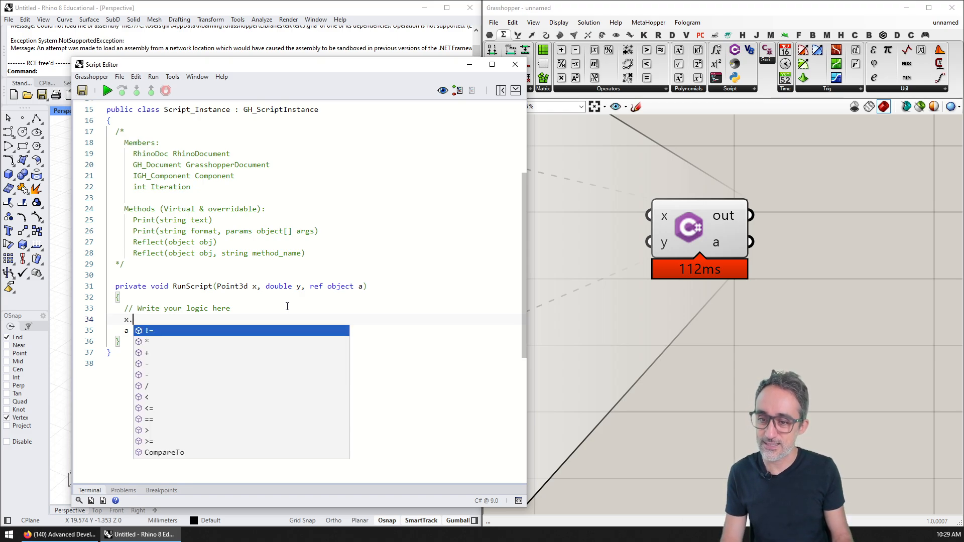
type("X")
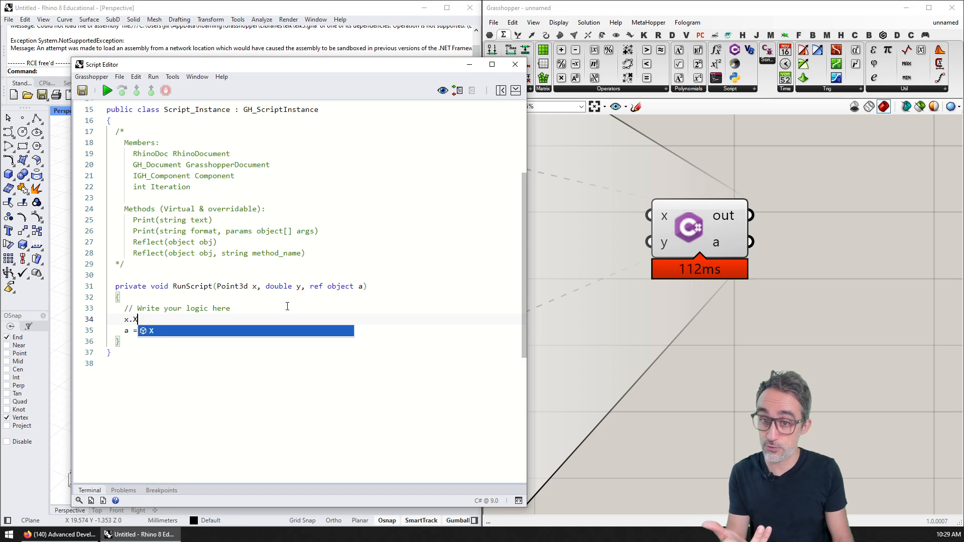
type("y.")
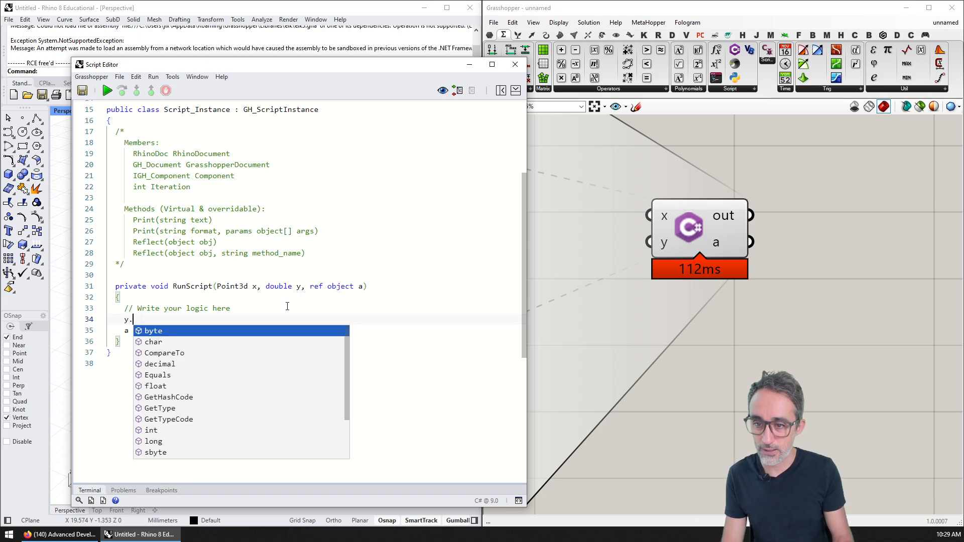
key("Down")
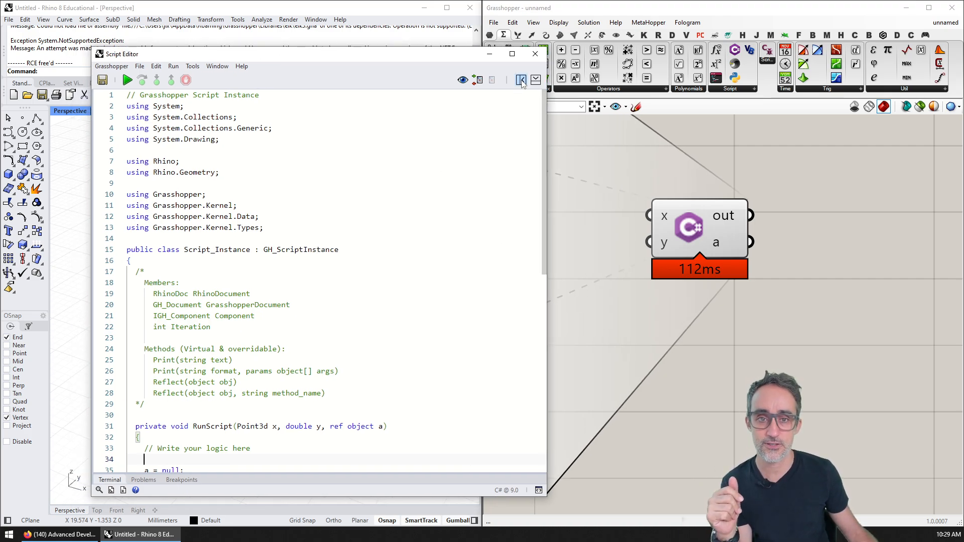
Step: Browse the editor sidebar's Templates and Examples, then expand the Grasshopper assembly in Help
left_click(520, 80)
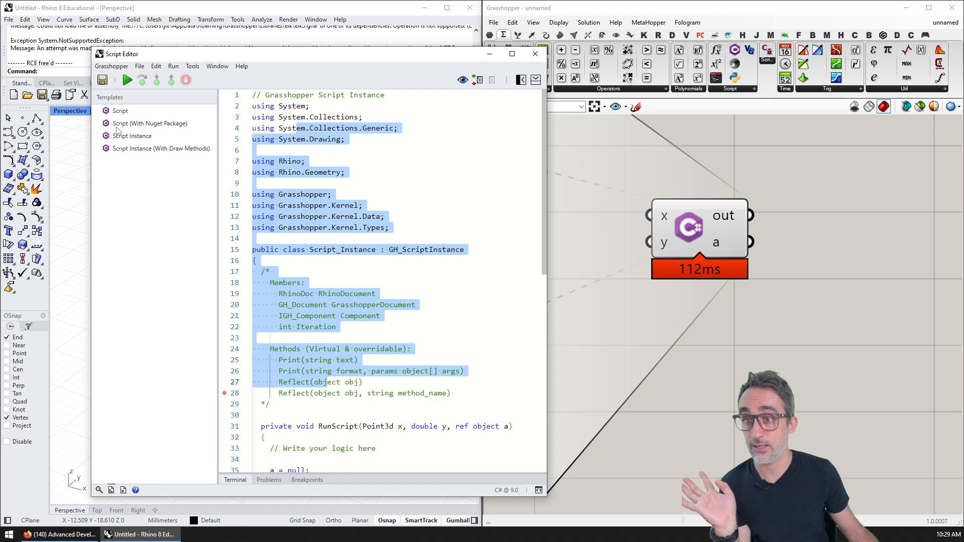
left_click(315, 150)
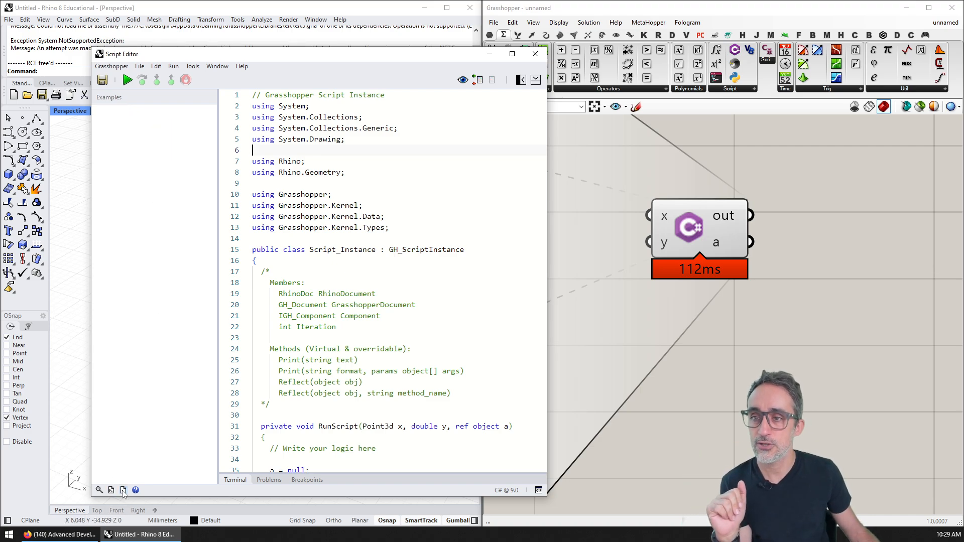
mouse_move(138, 254)
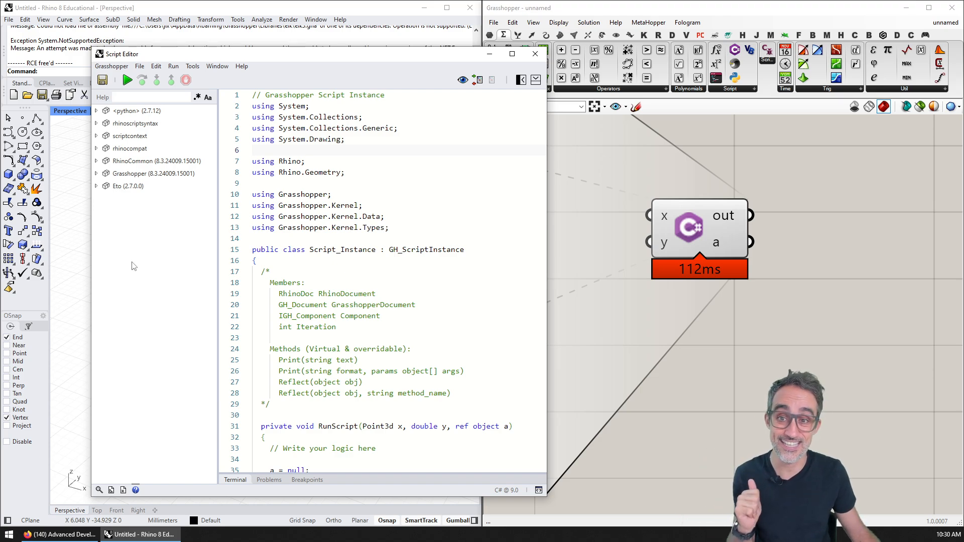
left_click(96, 173)
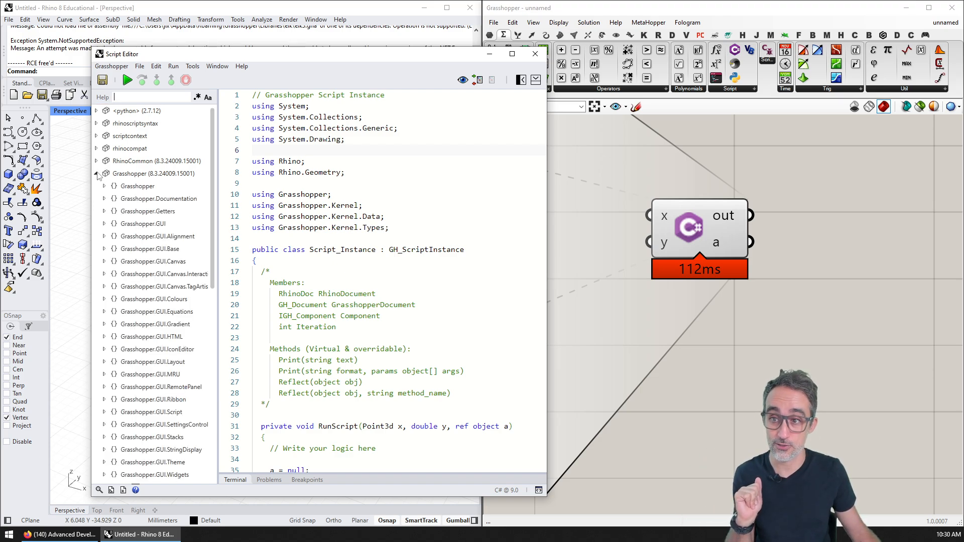
left_click(96, 173)
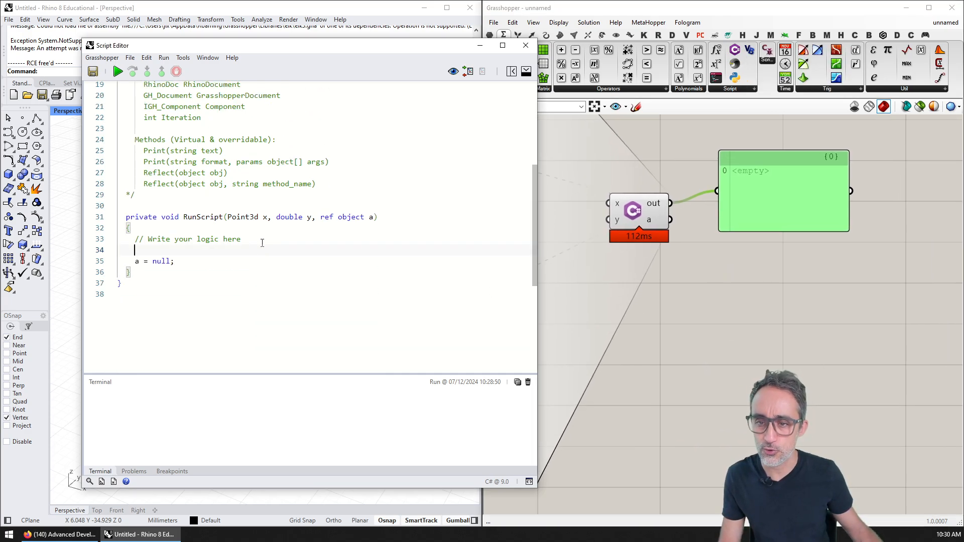
Step: Add Print("hi") to RunScript, run it, and place the cursor after that line
type("Print")
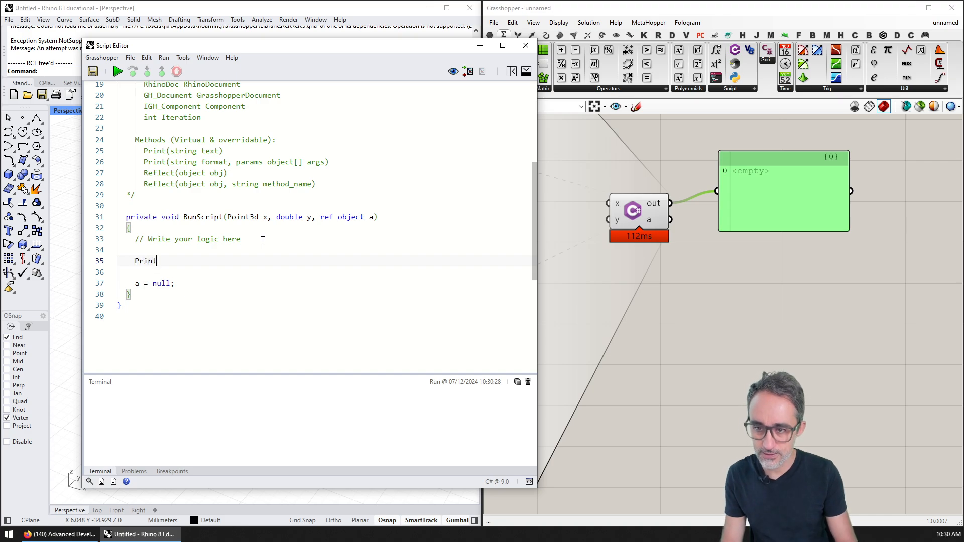
type("(\"hi\");")
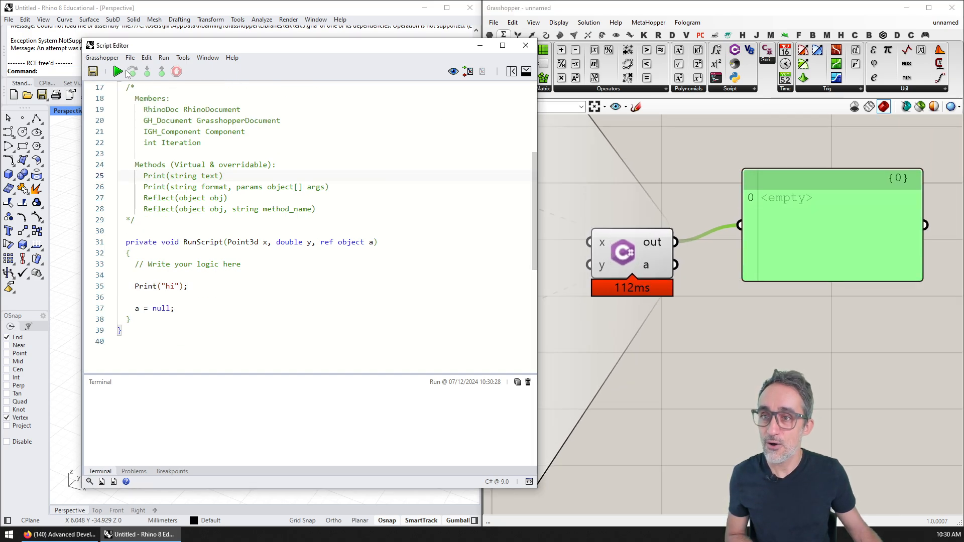
mouse_move(118, 72)
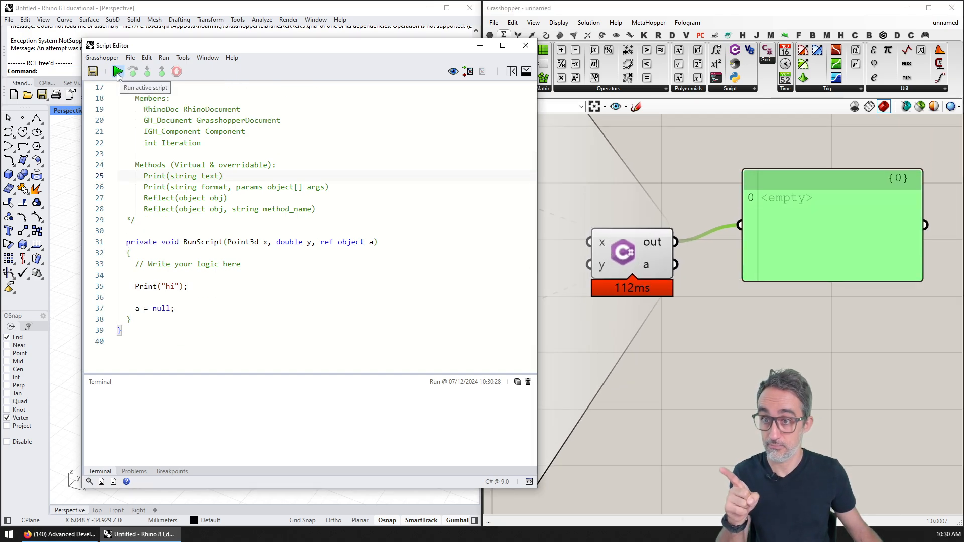
left_click(117, 71)
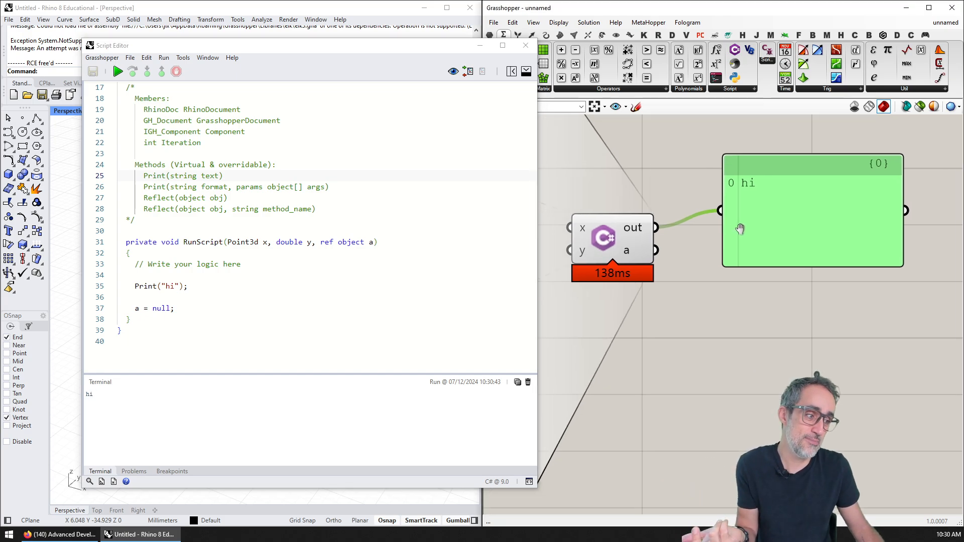
double_click(89, 394)
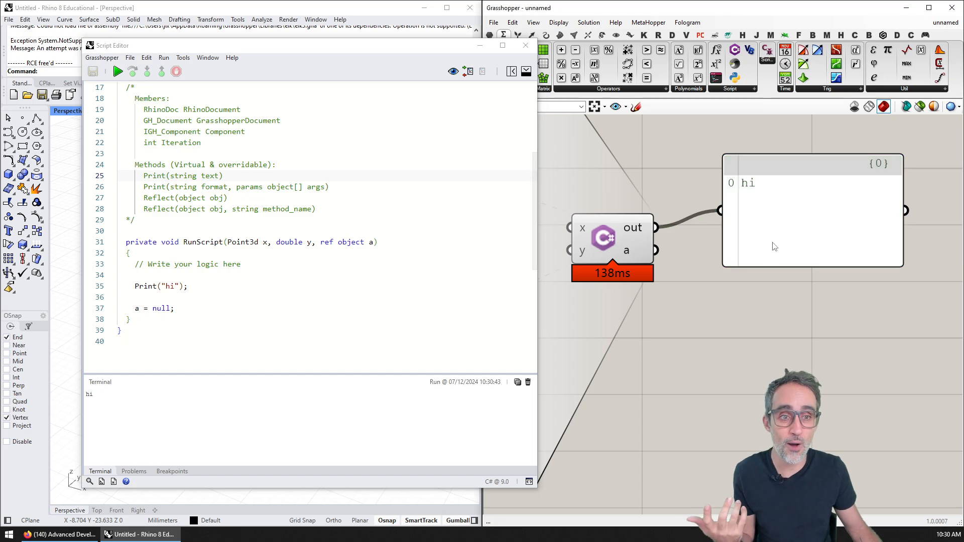
left_click(511, 71)
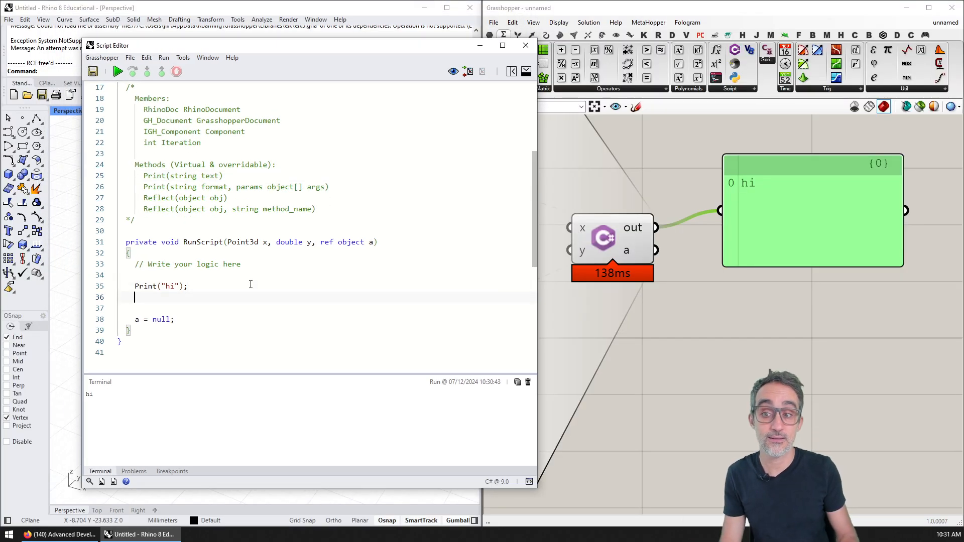
Step: Add Console.WriteLine("cwl") below the Print call and run to see both outputs
type("Console.")
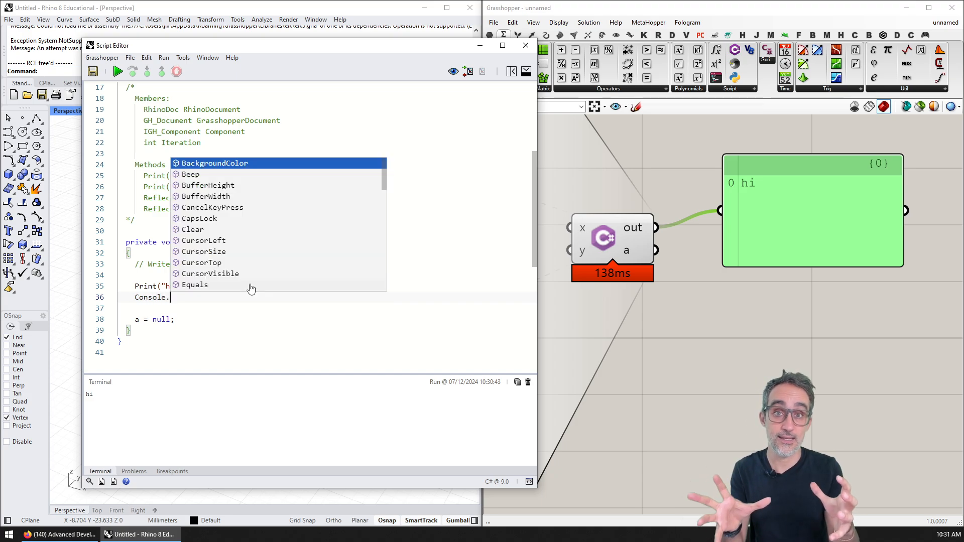
type("WriteLine(\"cwl\");")
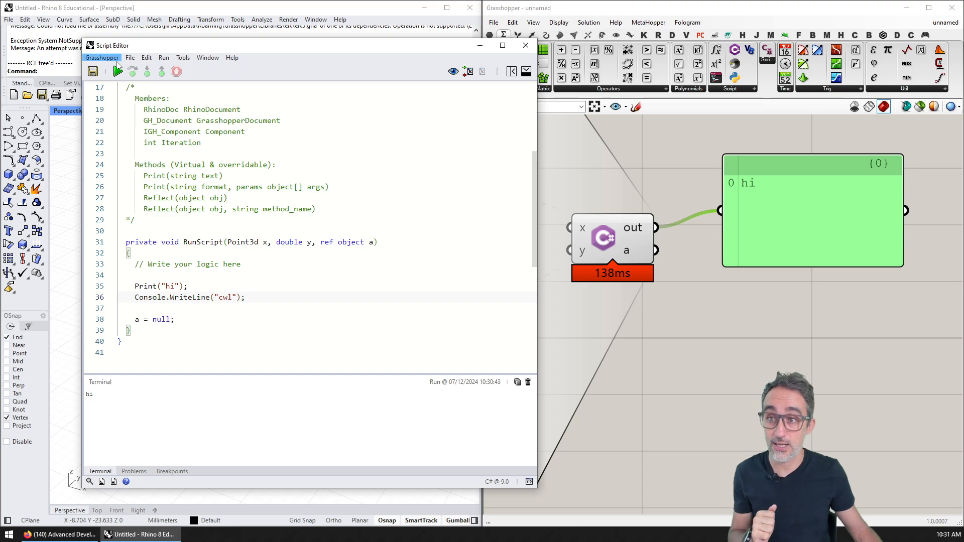
left_click(117, 71)
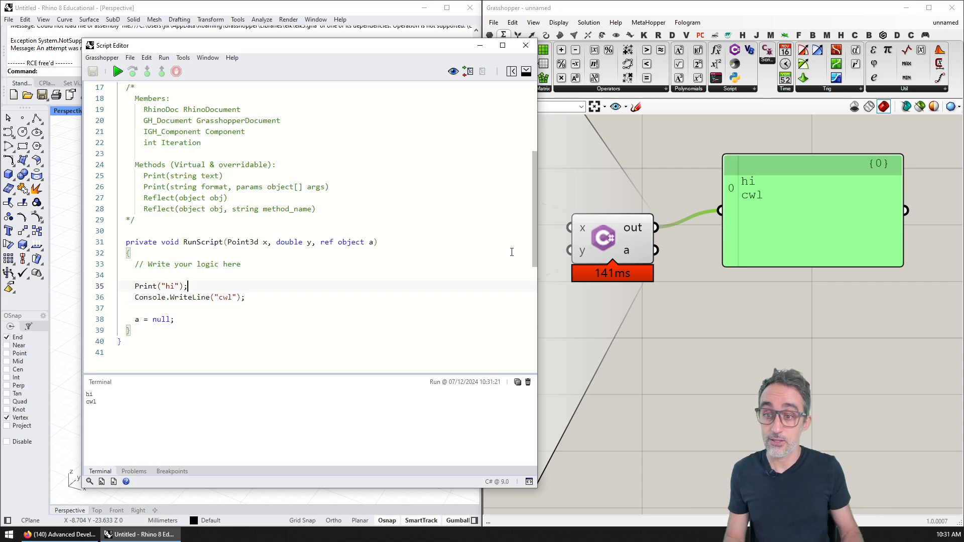
Step: Delete the Print("hi") line and rerun so only "cwl" is output
double_click(154, 297)
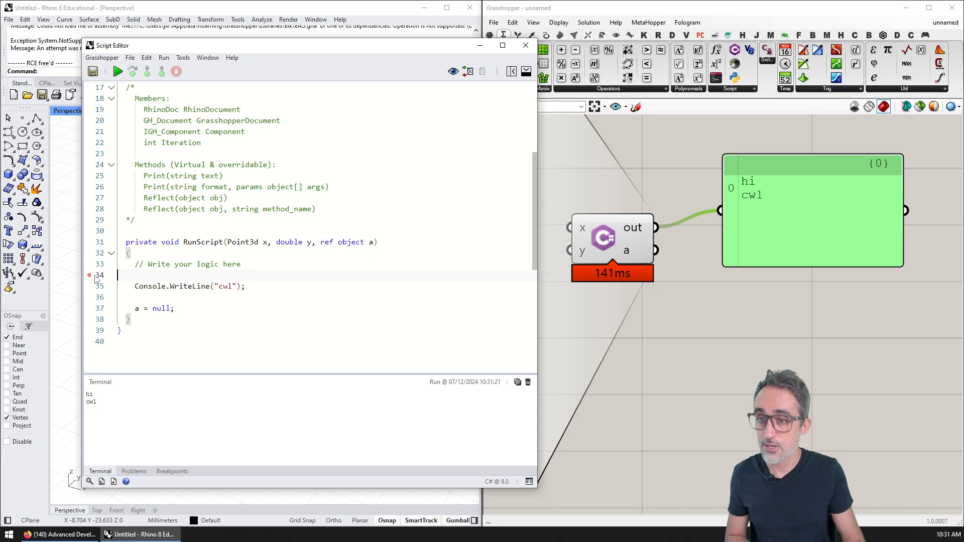
key("Backspace")
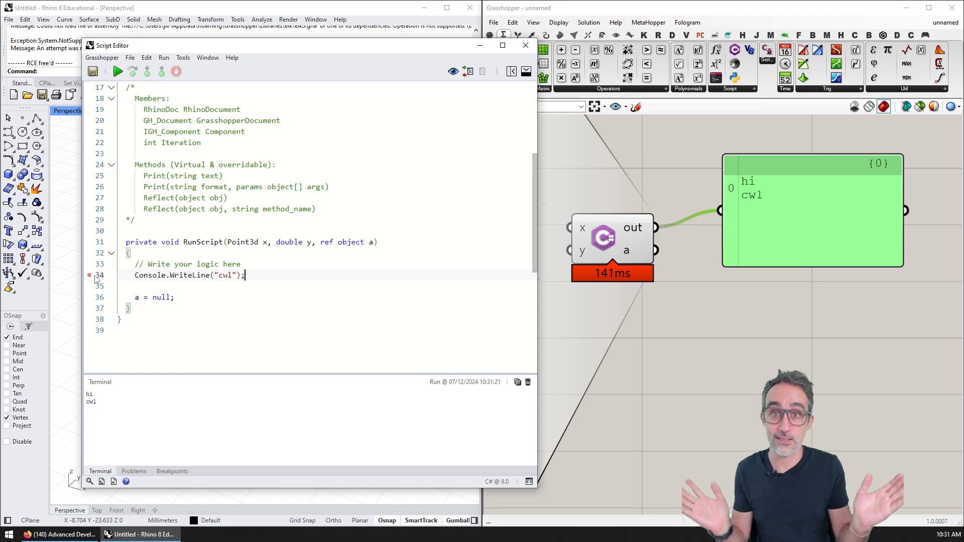
left_click(117, 72)
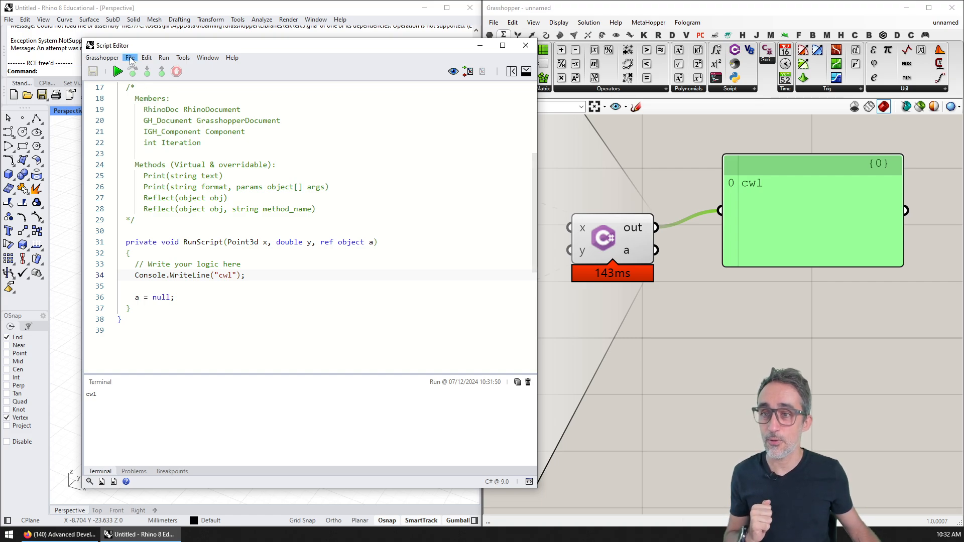
Step: Turn on the code minimap and visible whitespace markers from the Edit menu
left_click(130, 57)
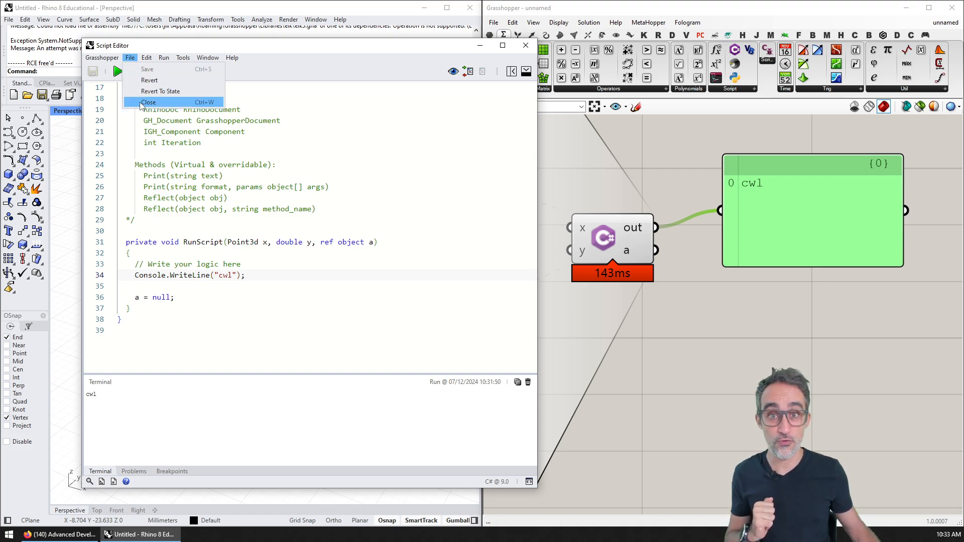
mouse_move(166, 69)
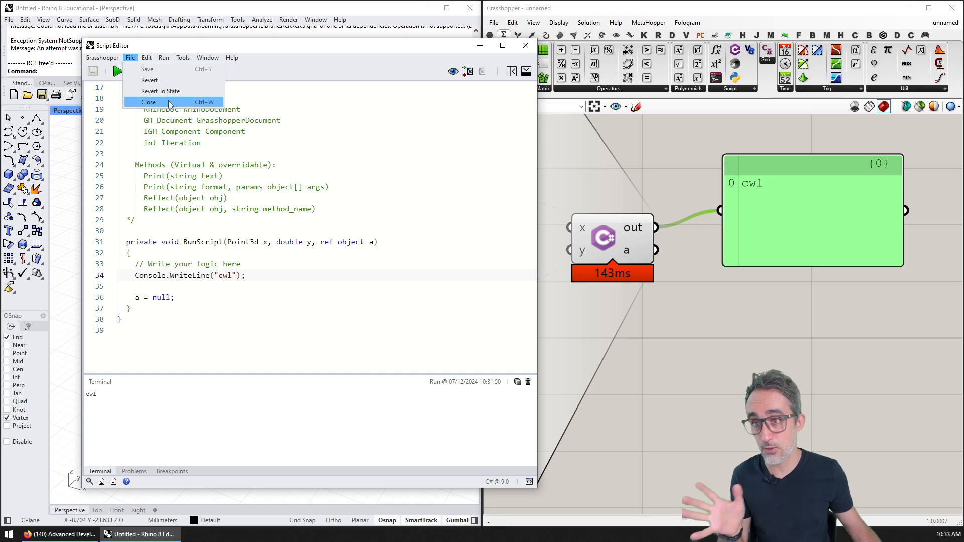
left_click(146, 58)
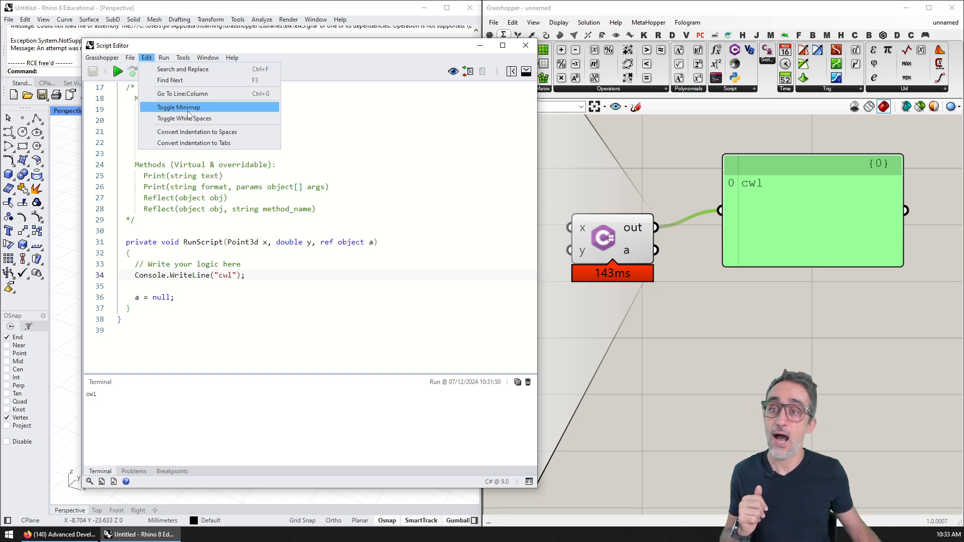
left_click(164, 57)
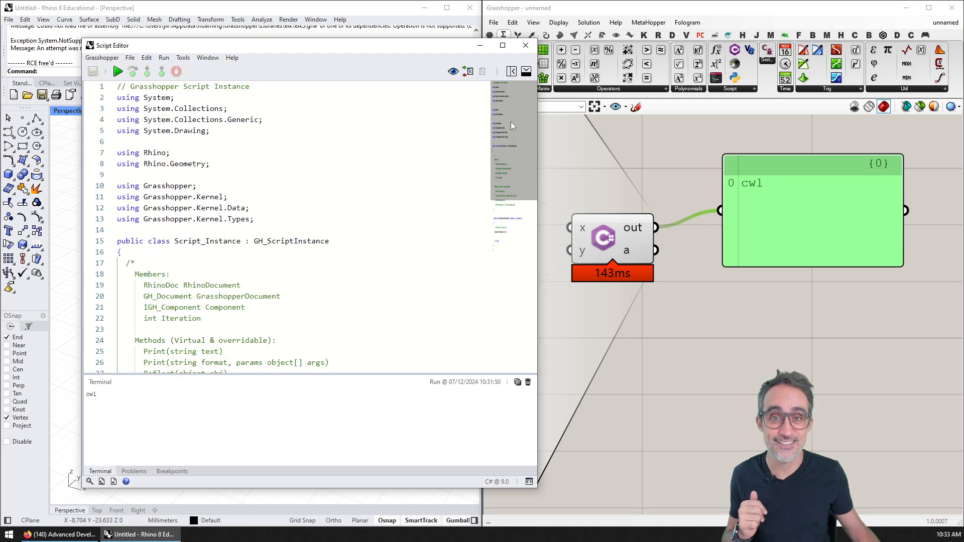
scroll("down", 3)
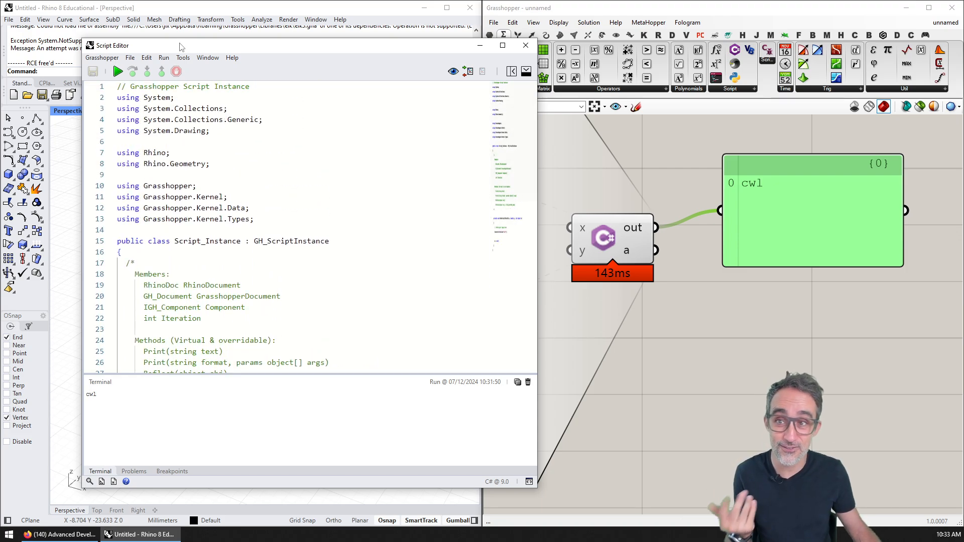
left_click(164, 57)
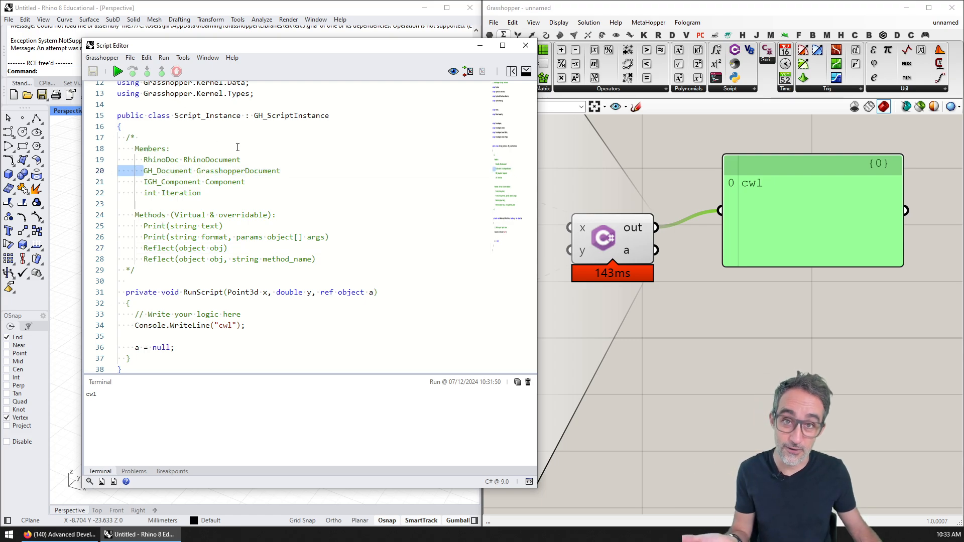
left_click(163, 58)
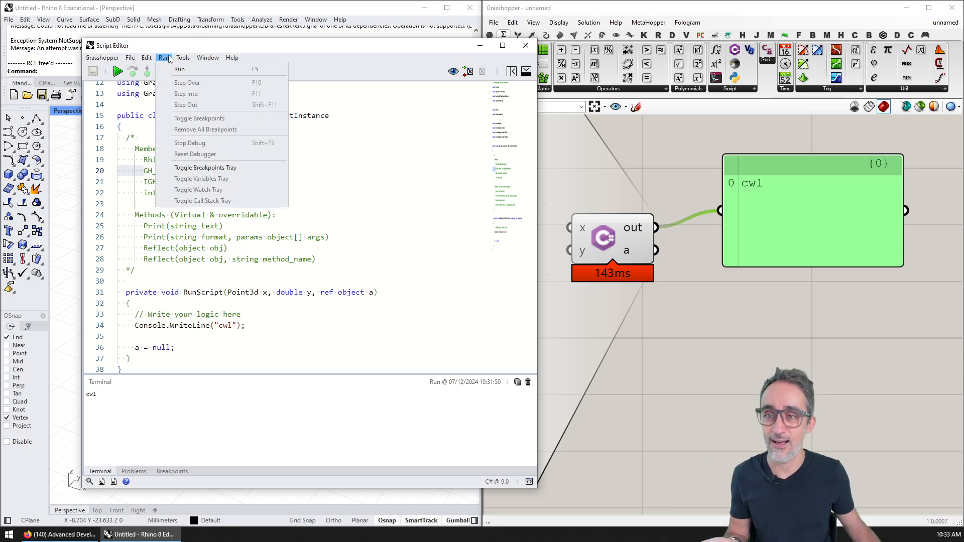
left_click(182, 57)
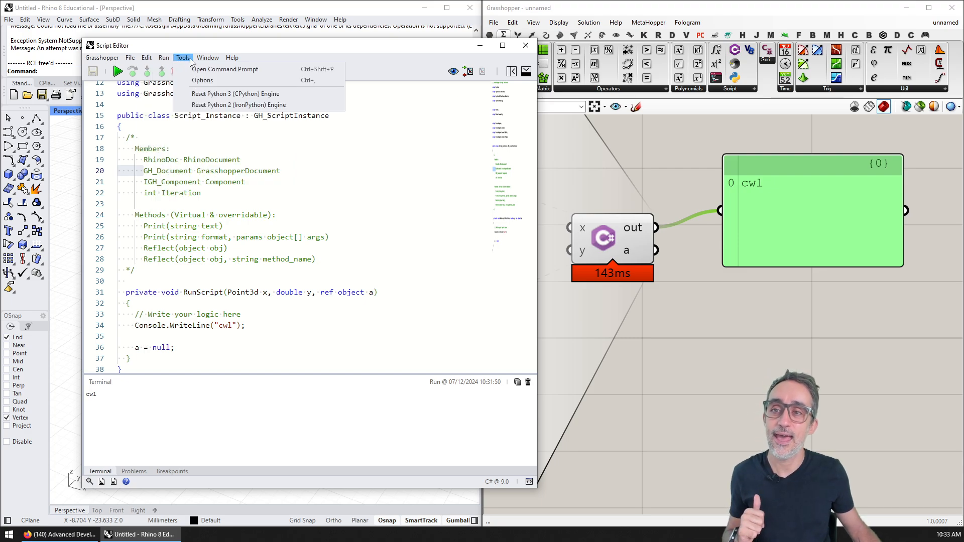
left_click(202, 80)
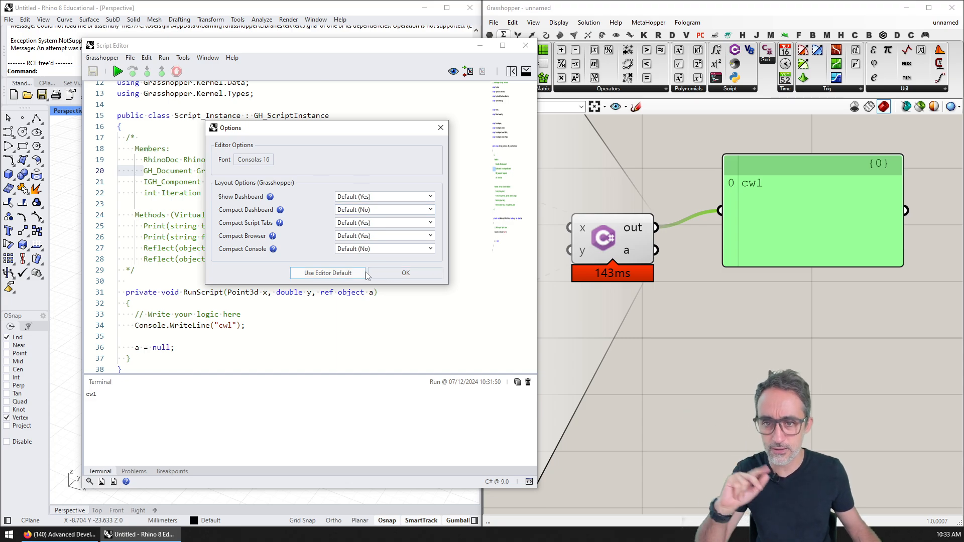
left_click(207, 57)
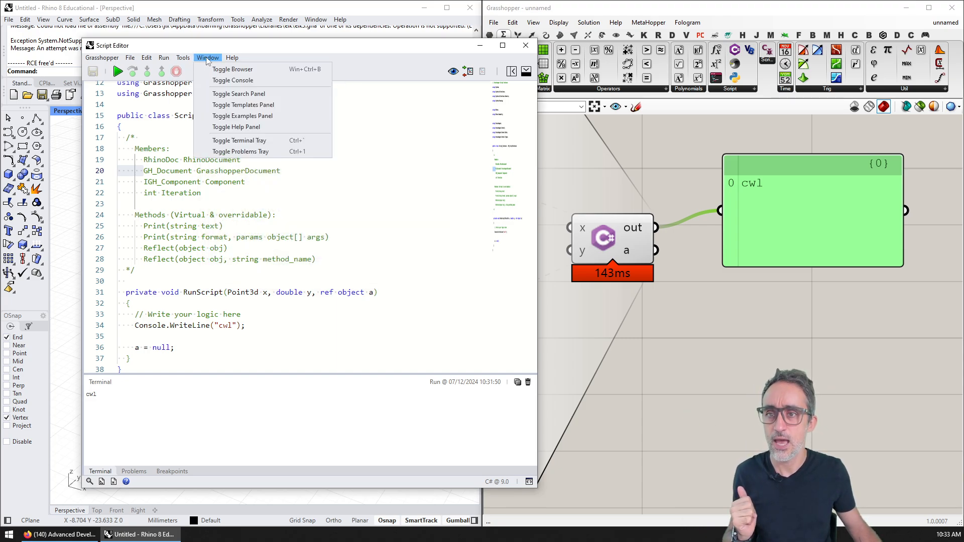
left_click(232, 57)
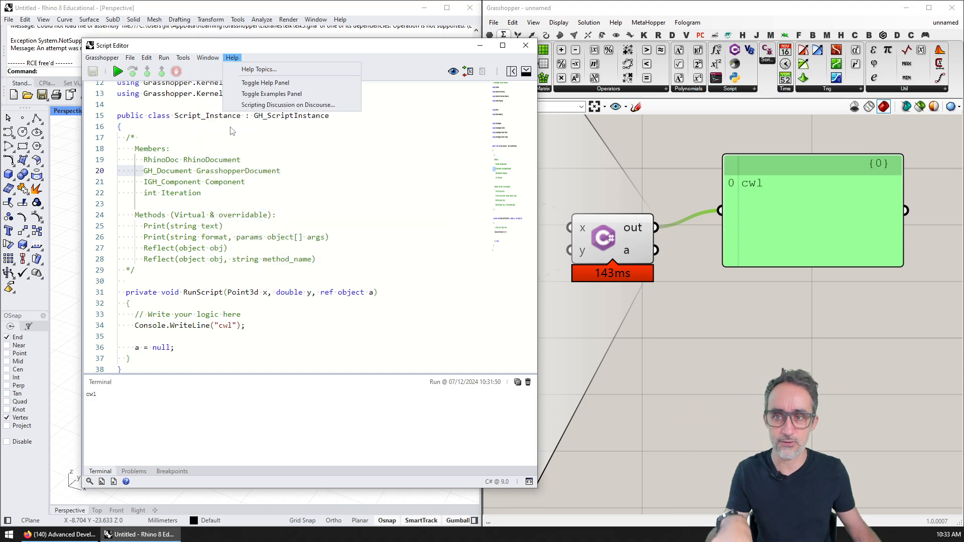
left_click(208, 57)
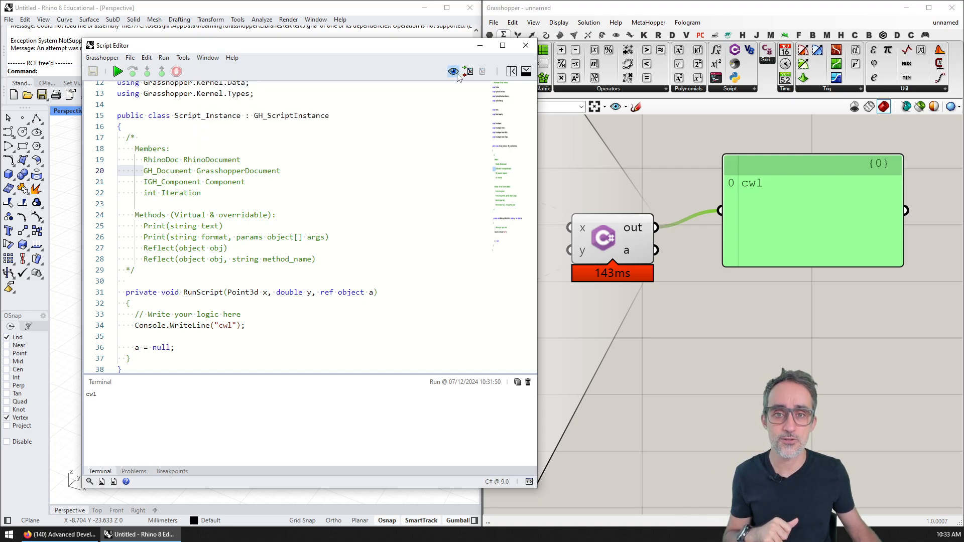
mouse_move(453, 72)
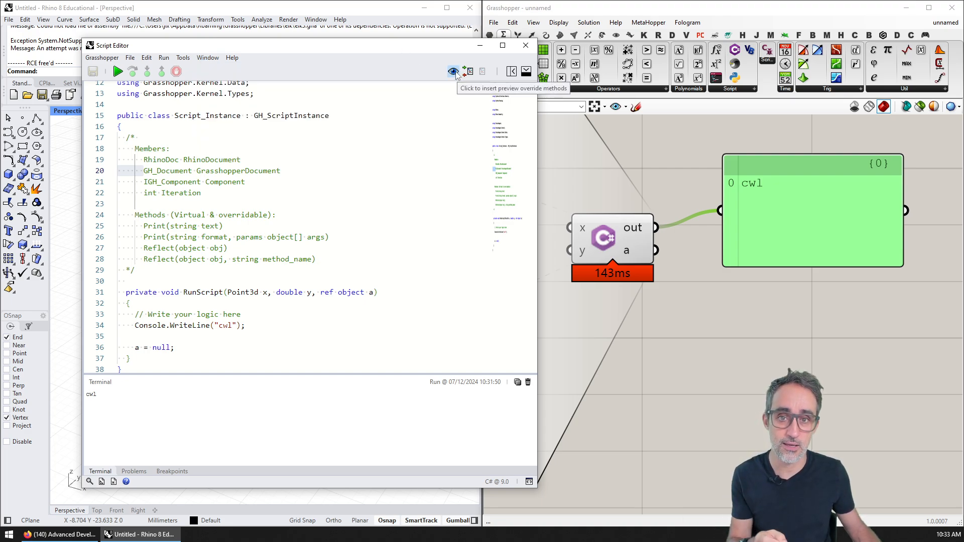
mouse_move(468, 71)
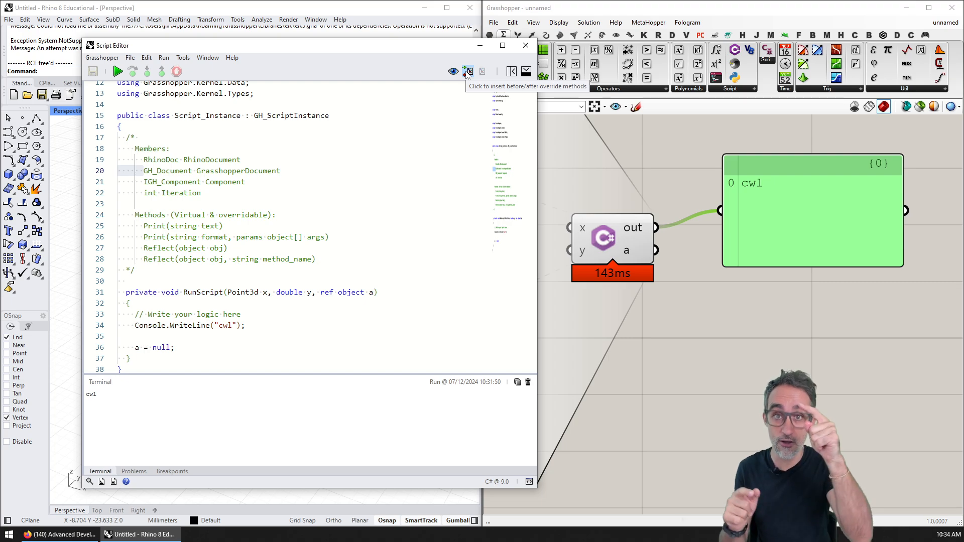
mouse_move(306, 85)
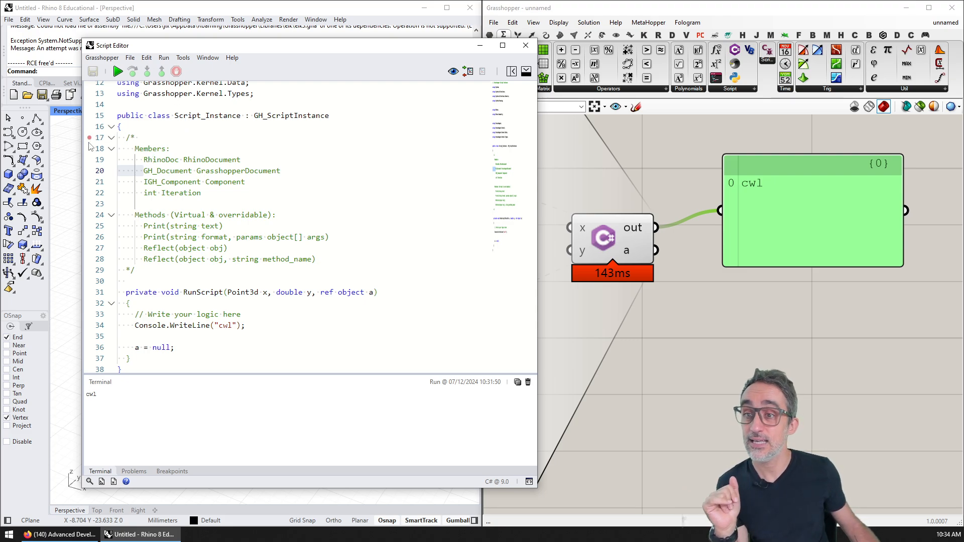
Step: Set a breakpoint on the Console.WriteLine line, debug until it pauses, then stop debugging
left_click(89, 325)
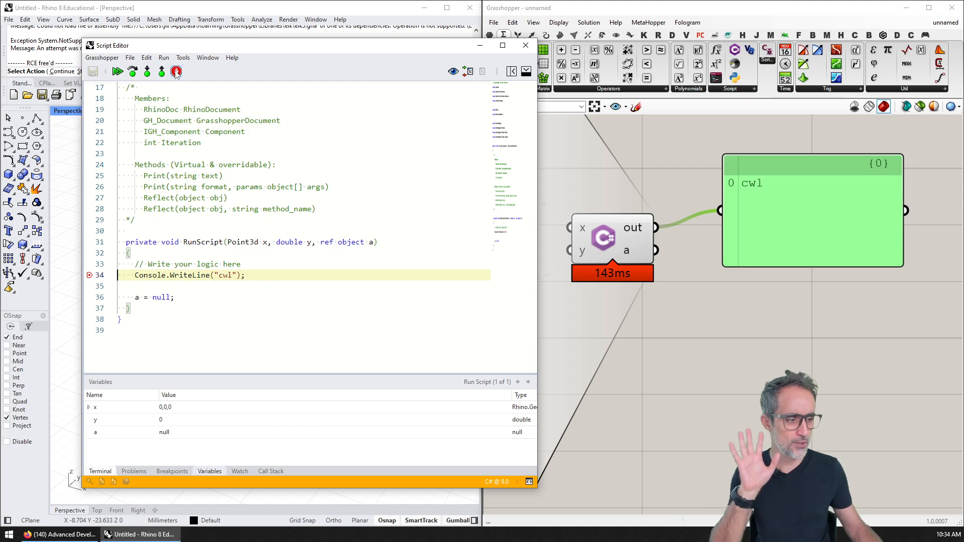
mouse_move(176, 72)
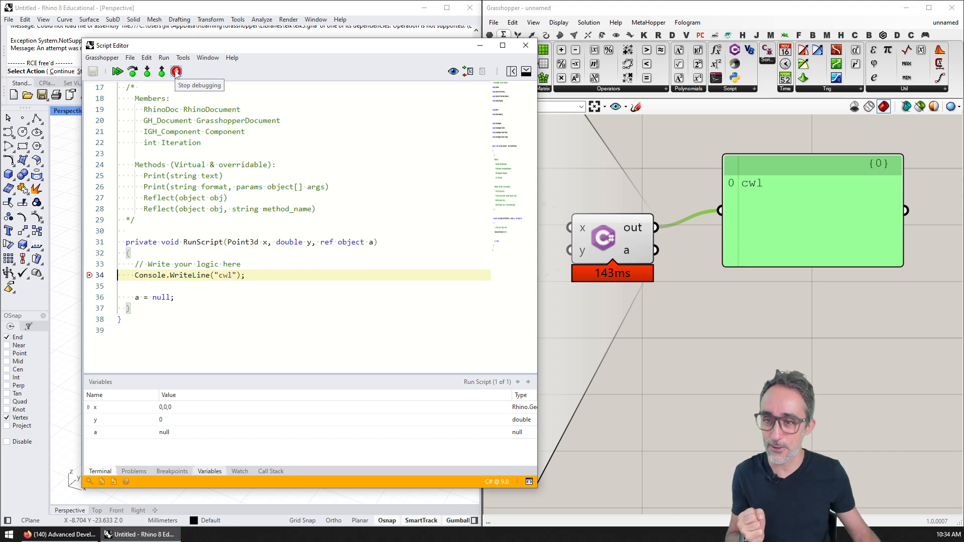
left_click(176, 72)
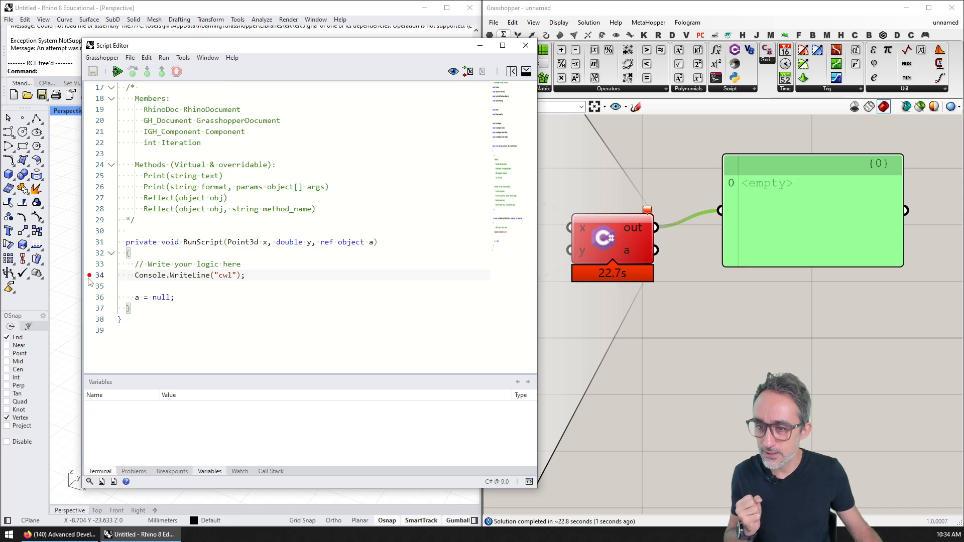